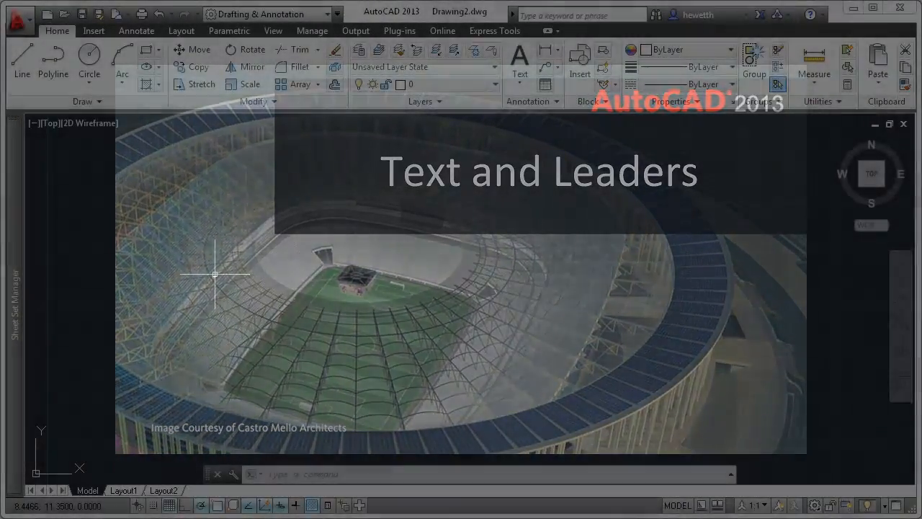
Open SitePlan.dwg showing the Construction Sequence notes and Drainage Summary table
left_click(14, 302)
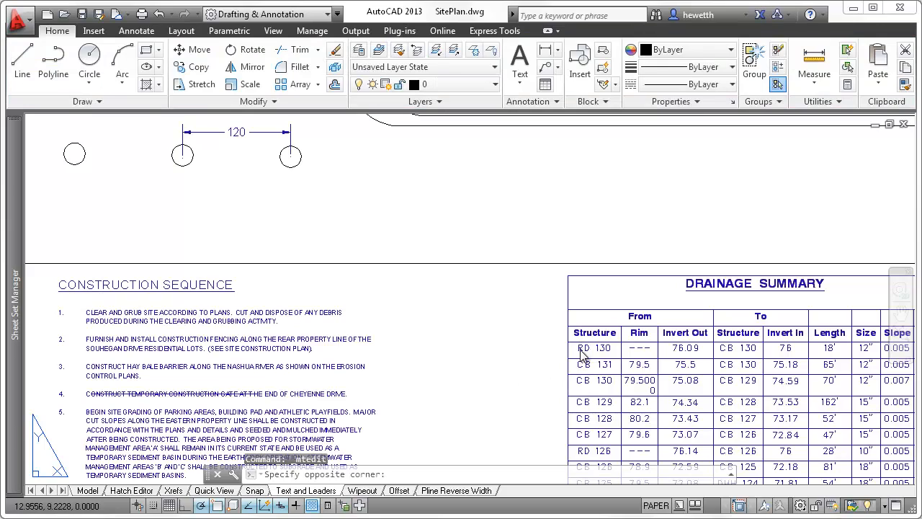
Apply strikethrough to the RD 130 drainage entry and the 120 dimension text
double_click(594, 347)
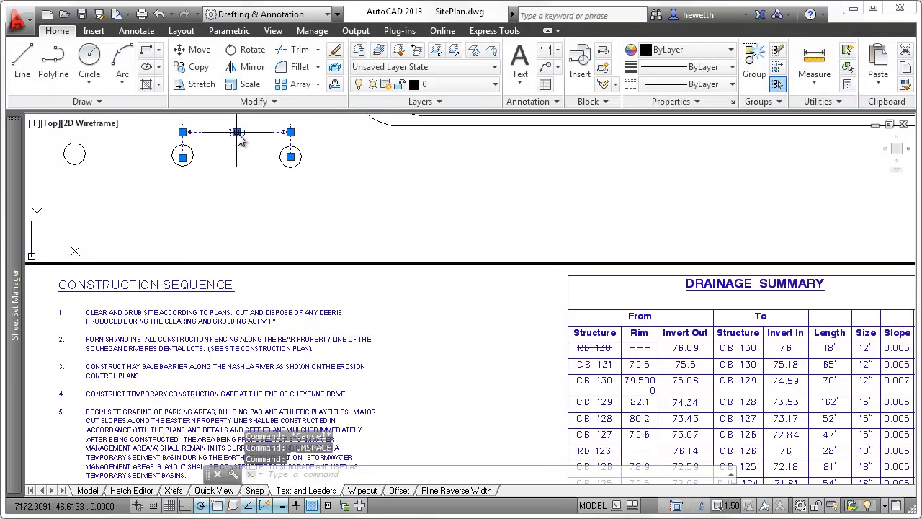
double_click(236, 132)
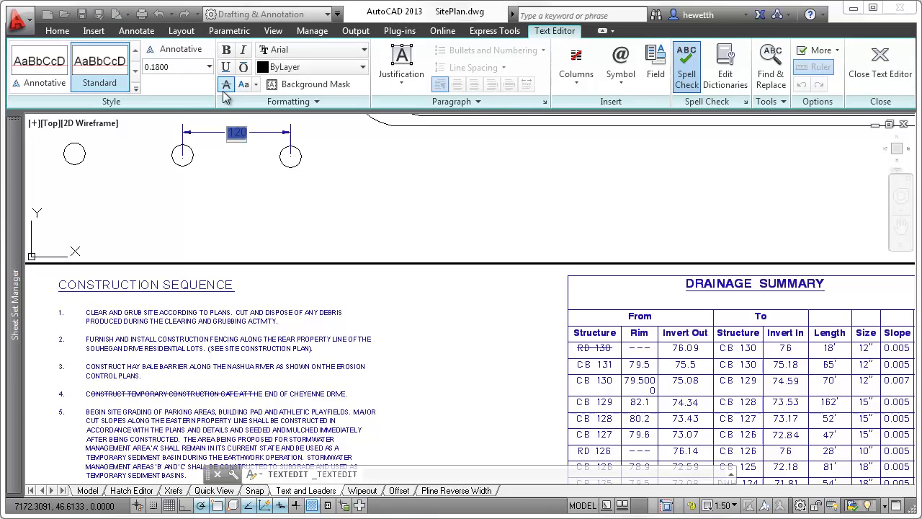
left_click(879, 65)
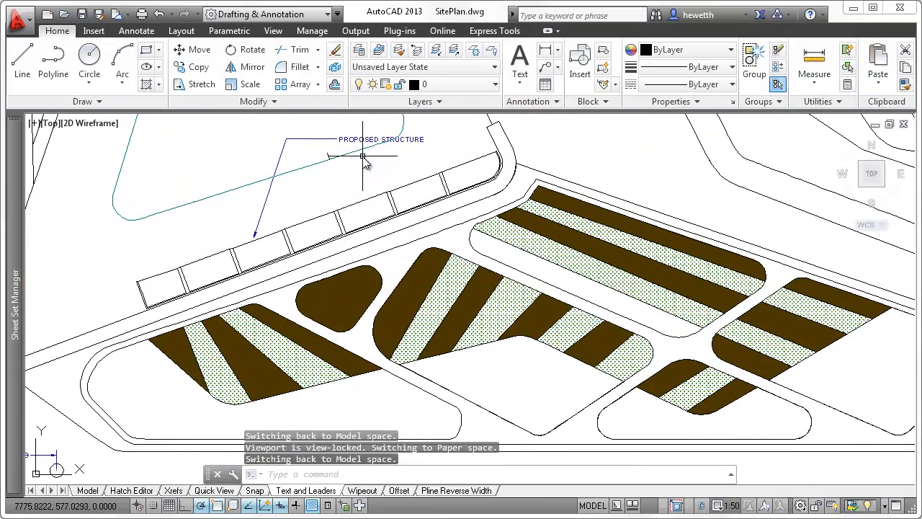
Select the PROPOSED STRUCTURE leader in model space and choose Bring to Front from Draw Order
double_click(381, 138)
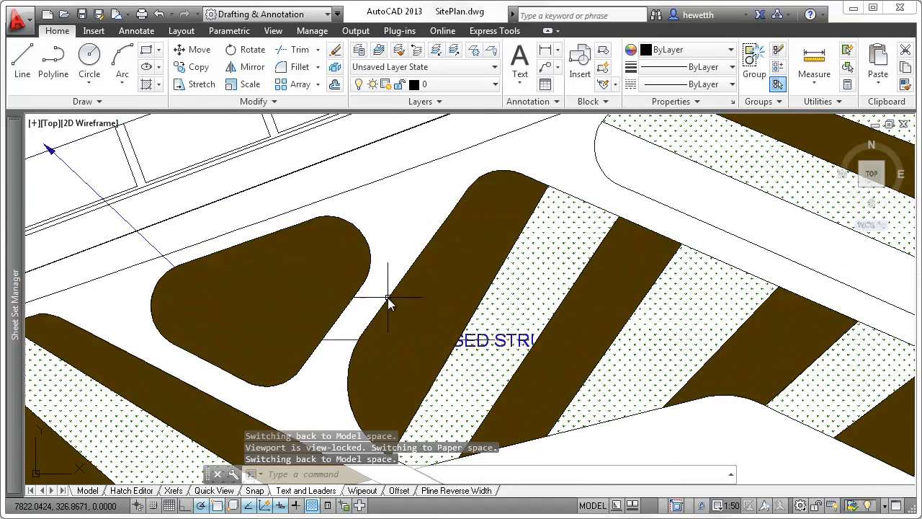
left_click(493, 340)
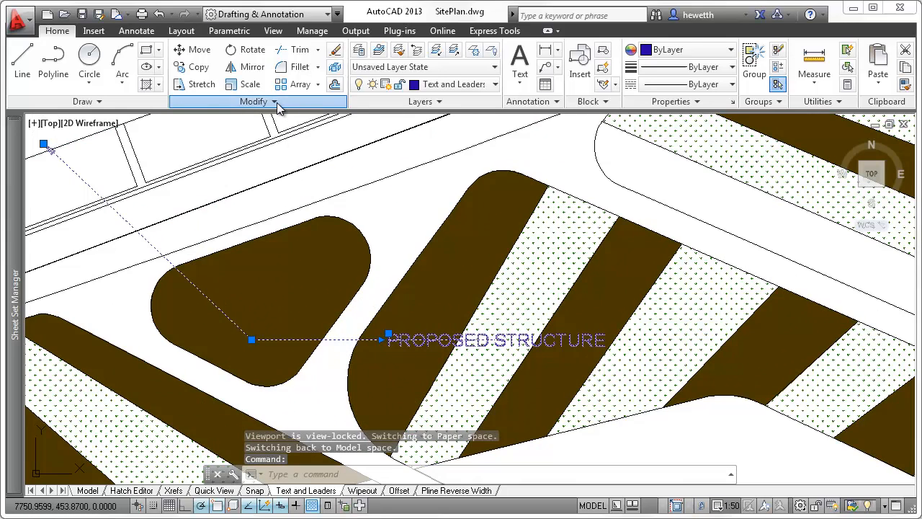
left_click(328, 137)
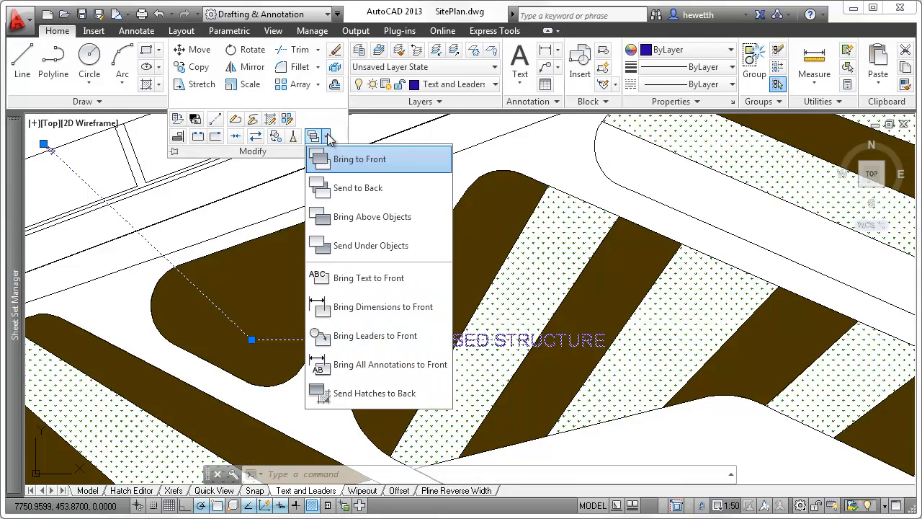
mouse_move(383, 306)
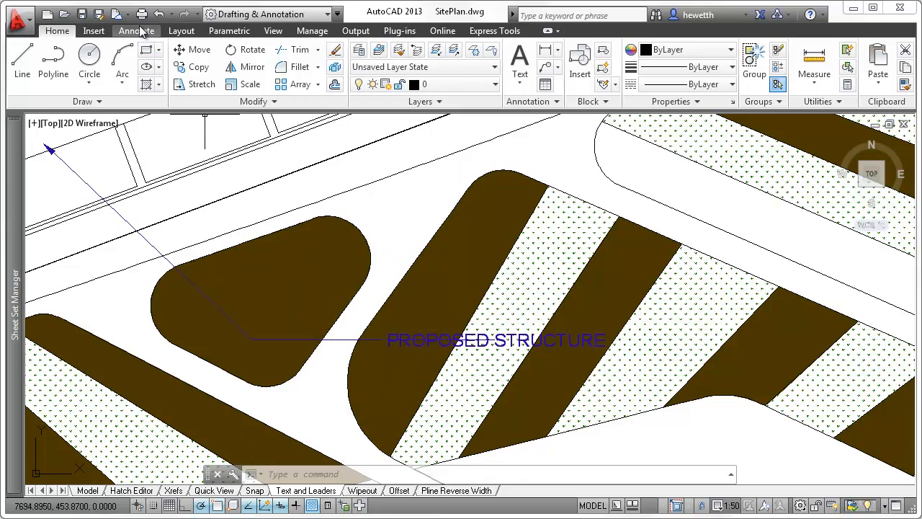
Show the Text Style dialog from the Annotate tools with the Font Name list expanded
left_click(135, 30)
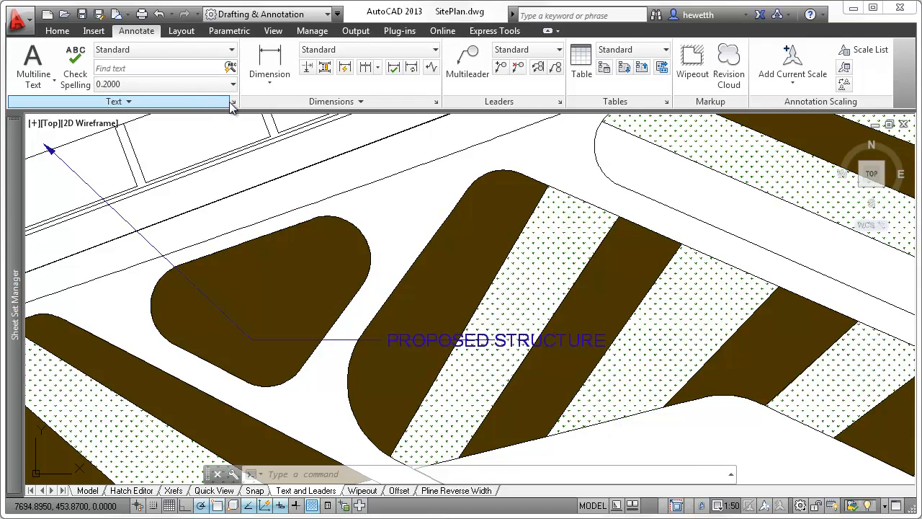
left_click(232, 100)
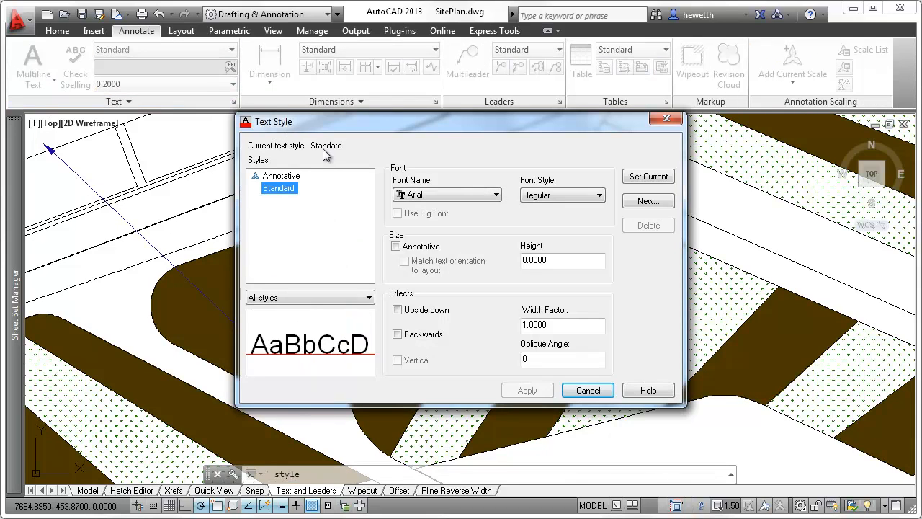
left_click(495, 195)
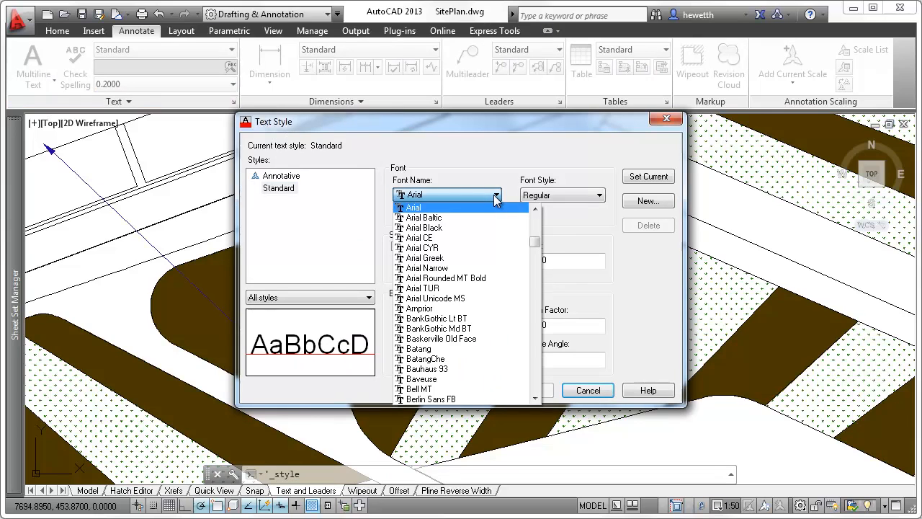